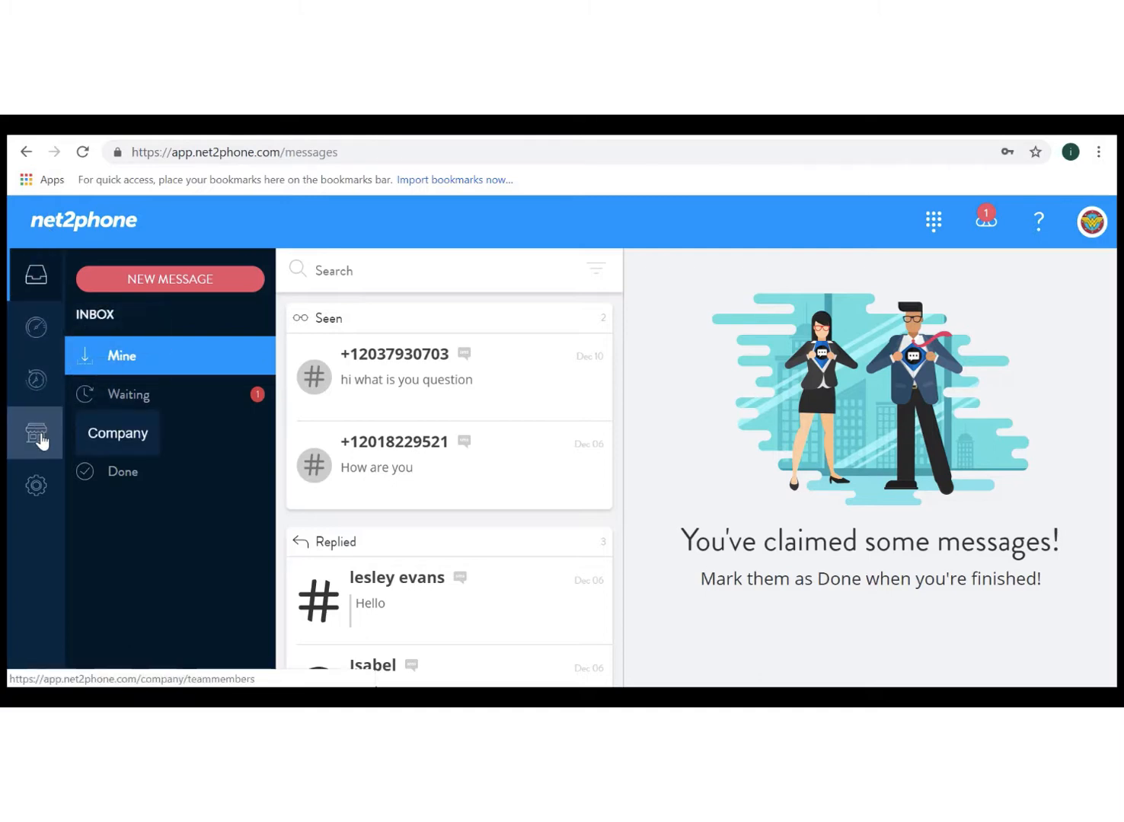
Go to the Company administration area from the left sidebar.
click(35, 433)
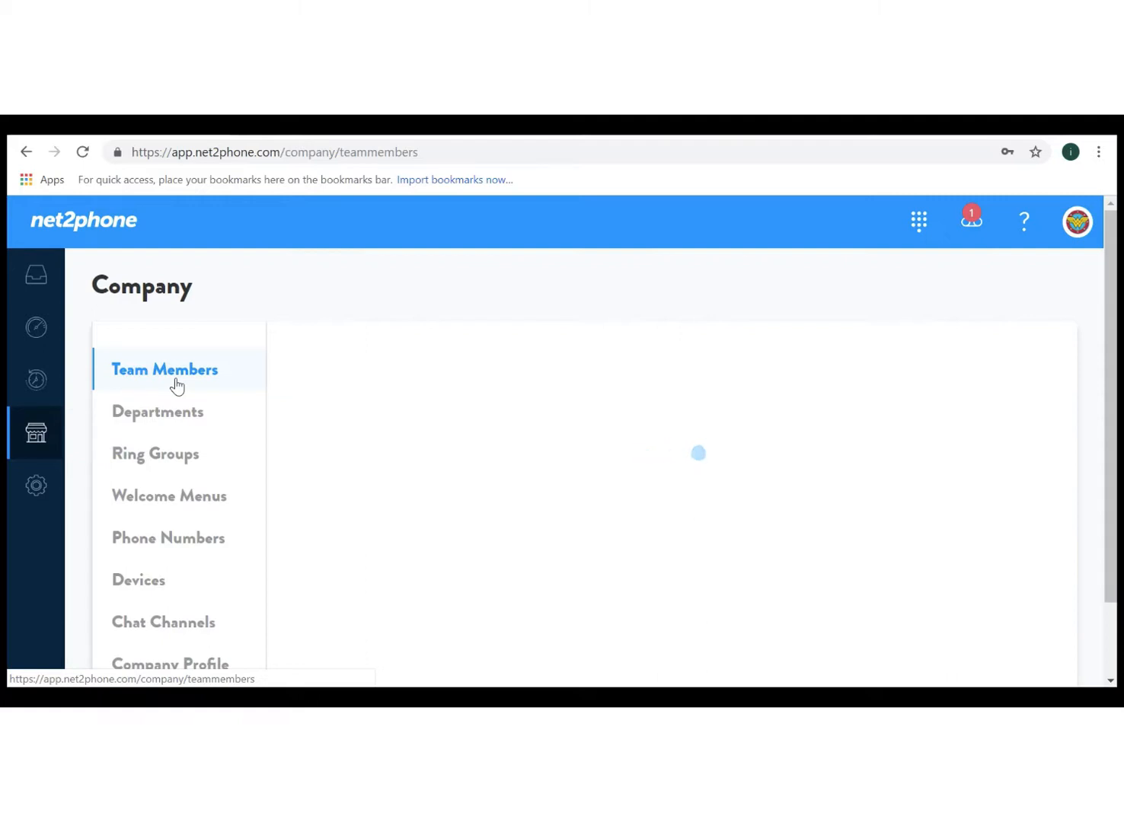
click(164, 368)
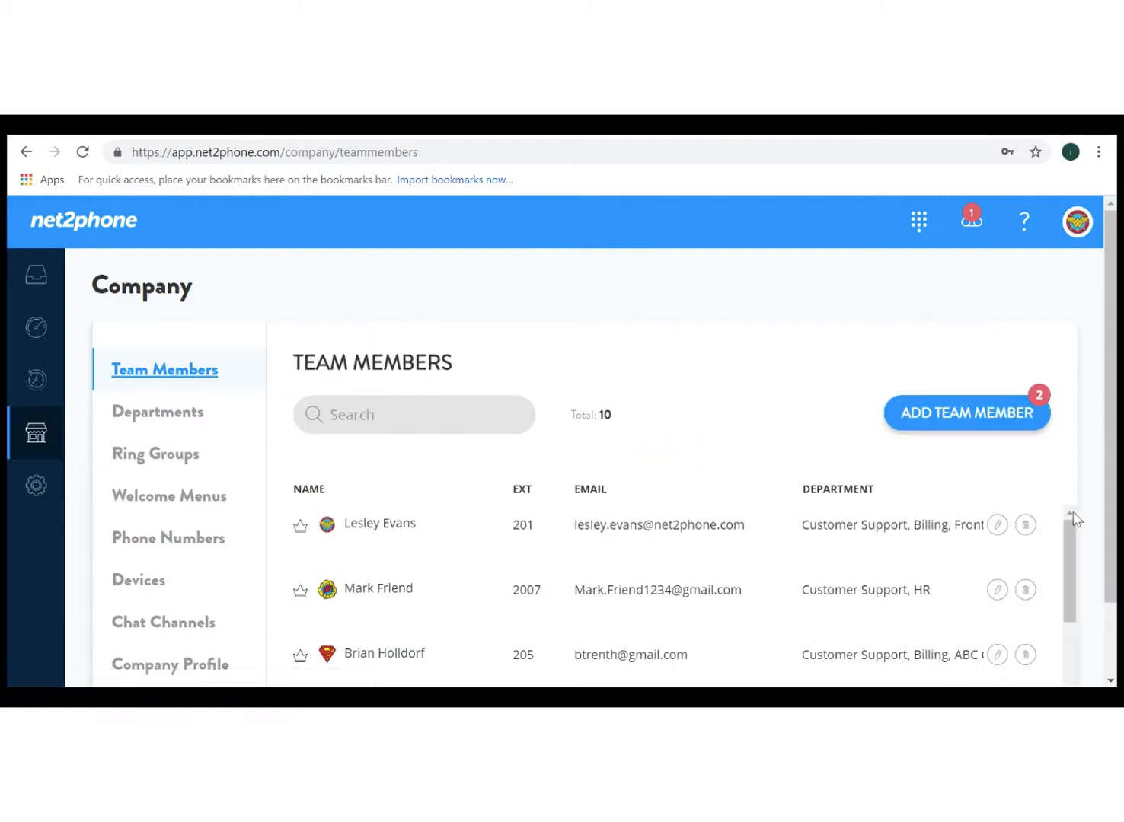
scroll(down, 3)
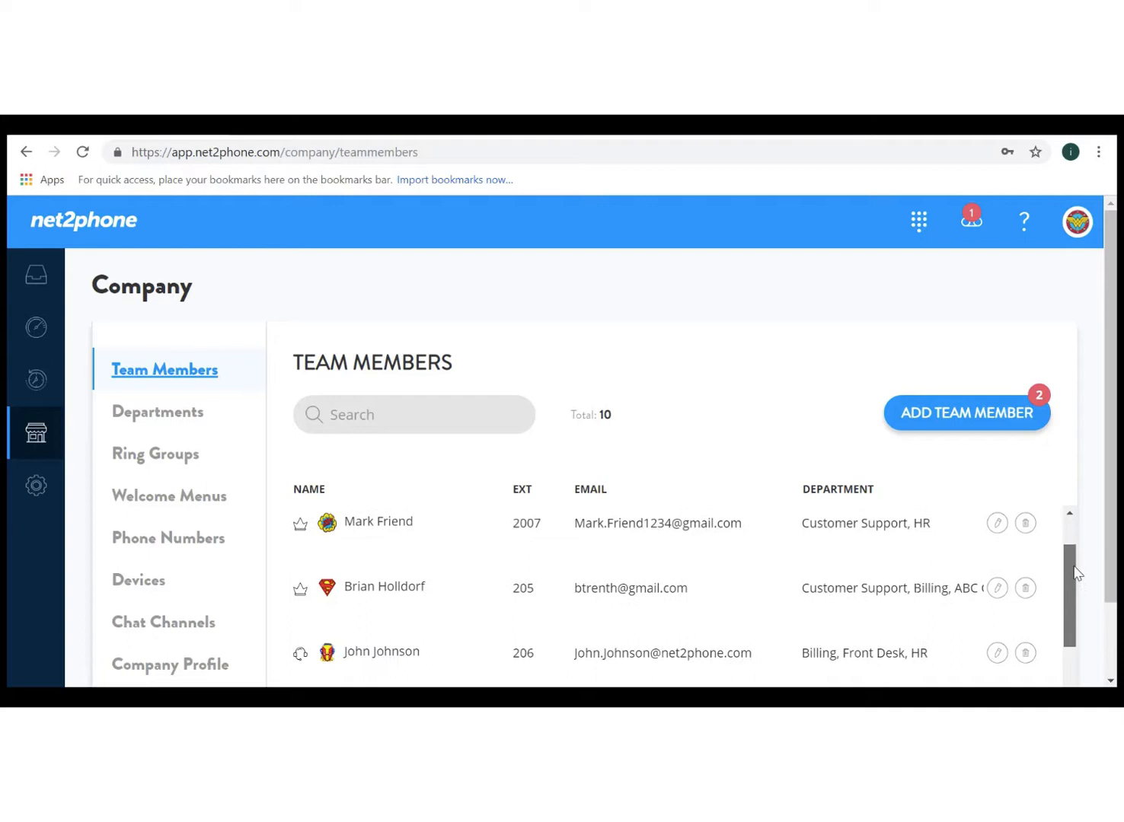
scroll(down, 3)
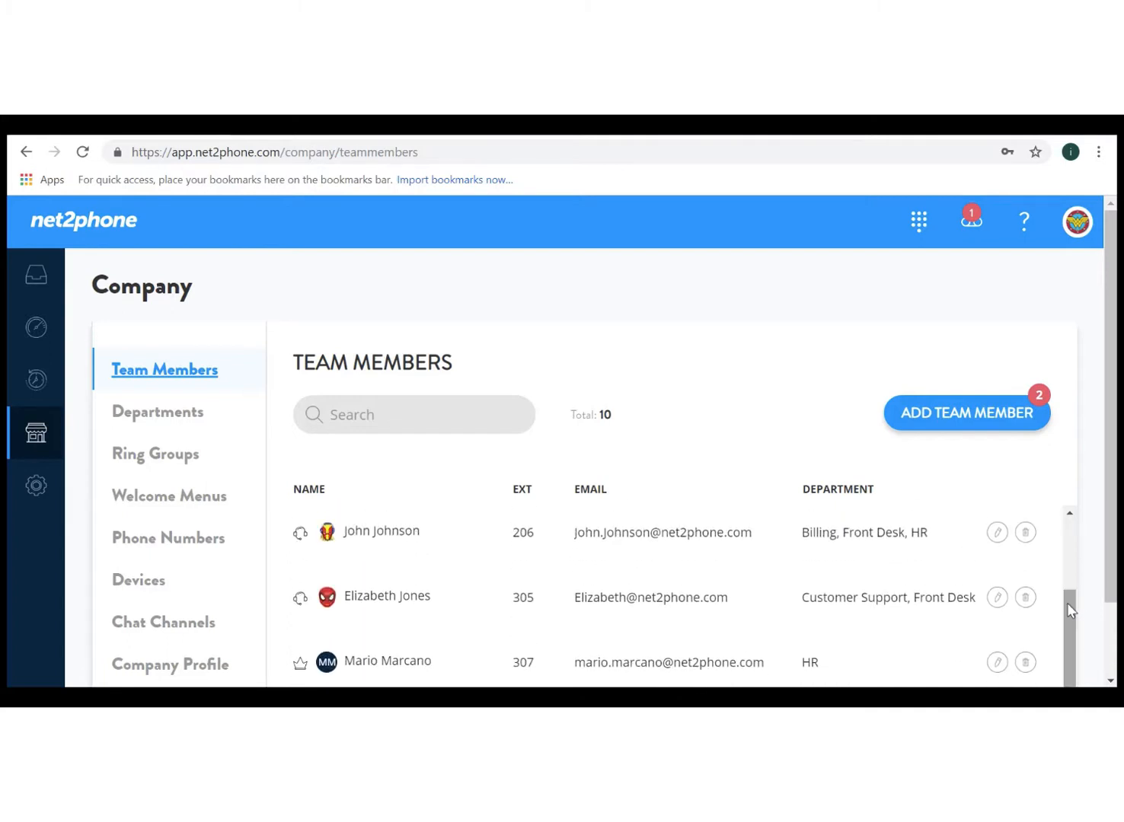
mouse_move(854, 636)
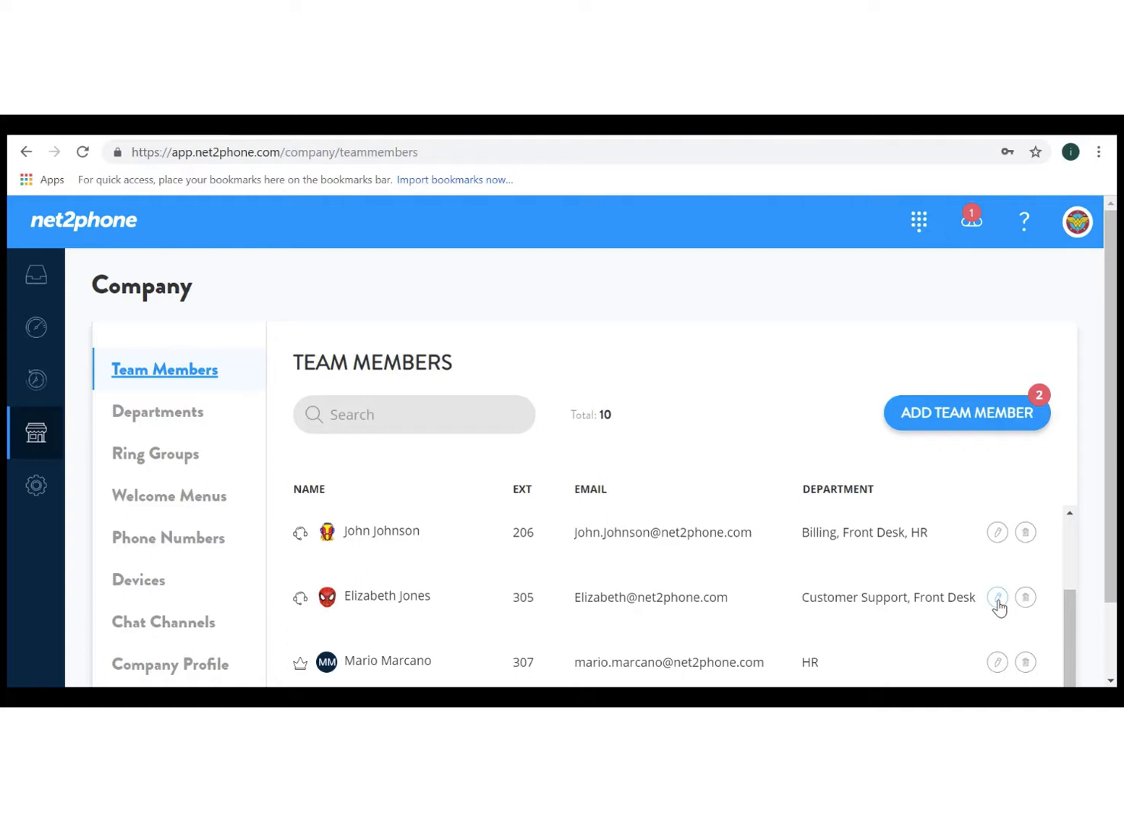
click(999, 597)
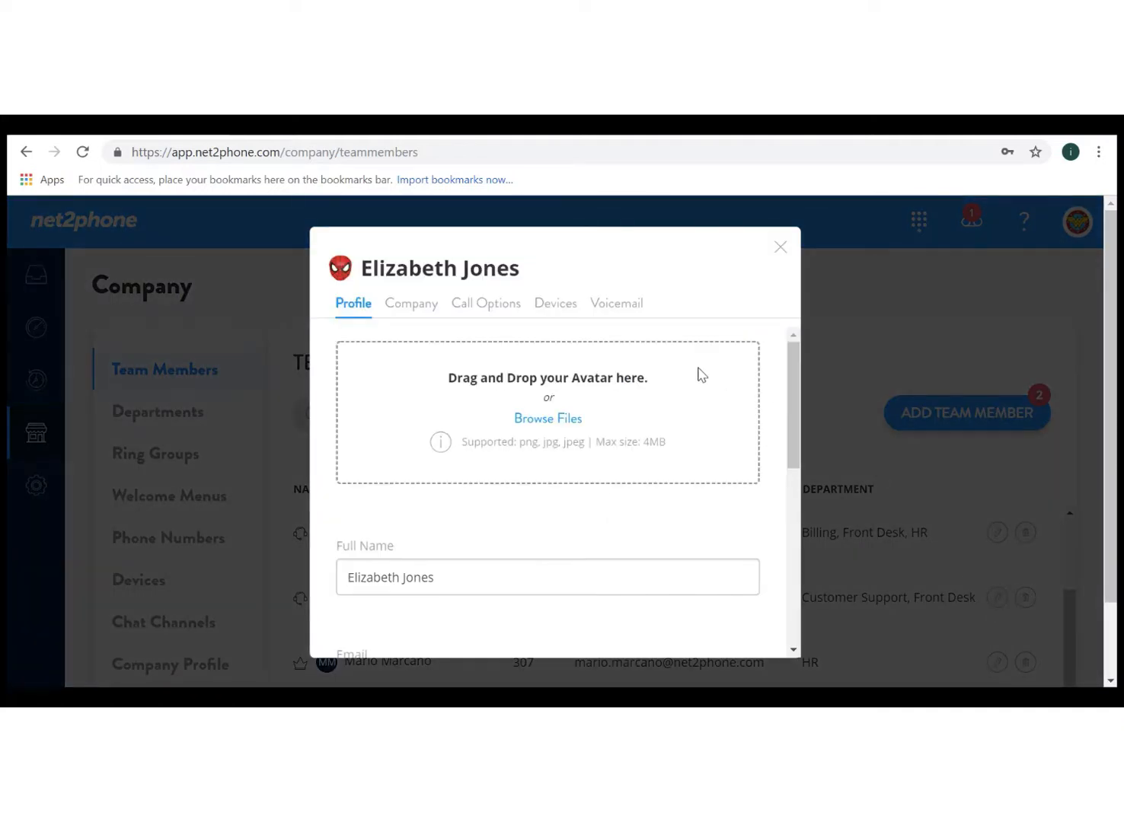
mouse_move(555, 308)
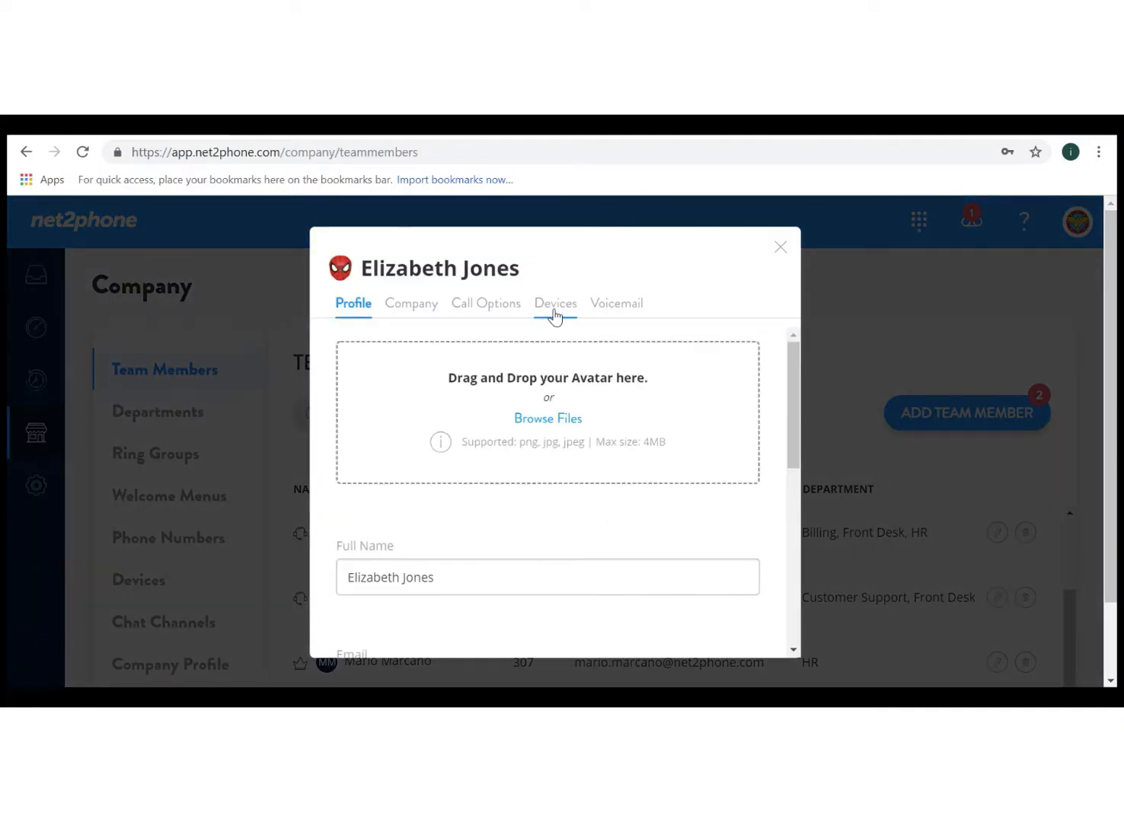
click(555, 303)
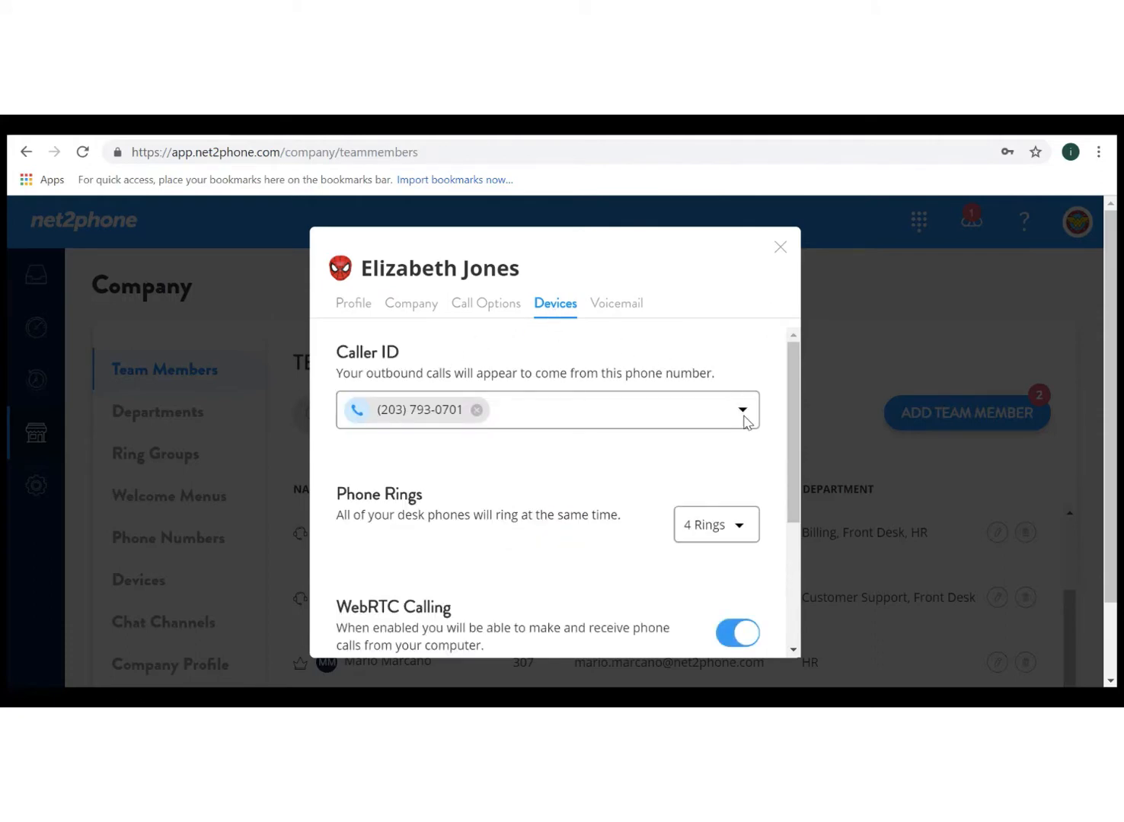
click(740, 409)
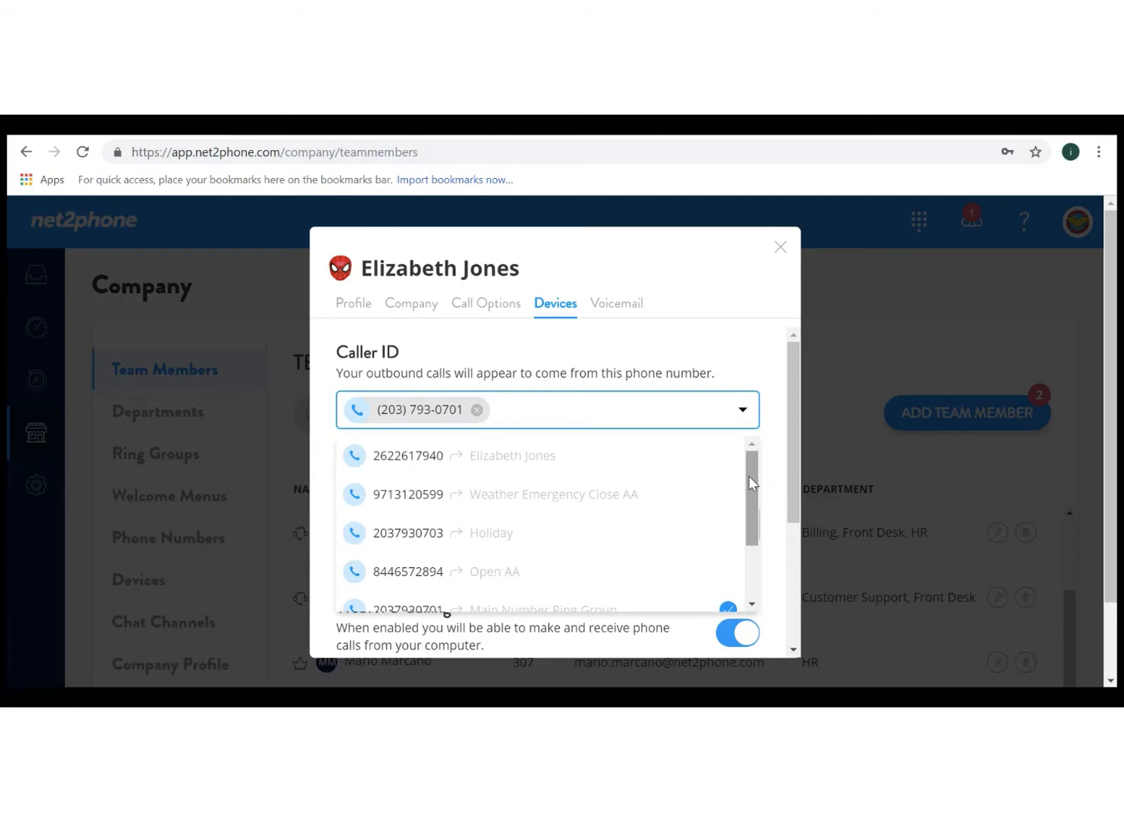
scroll(down, 3)
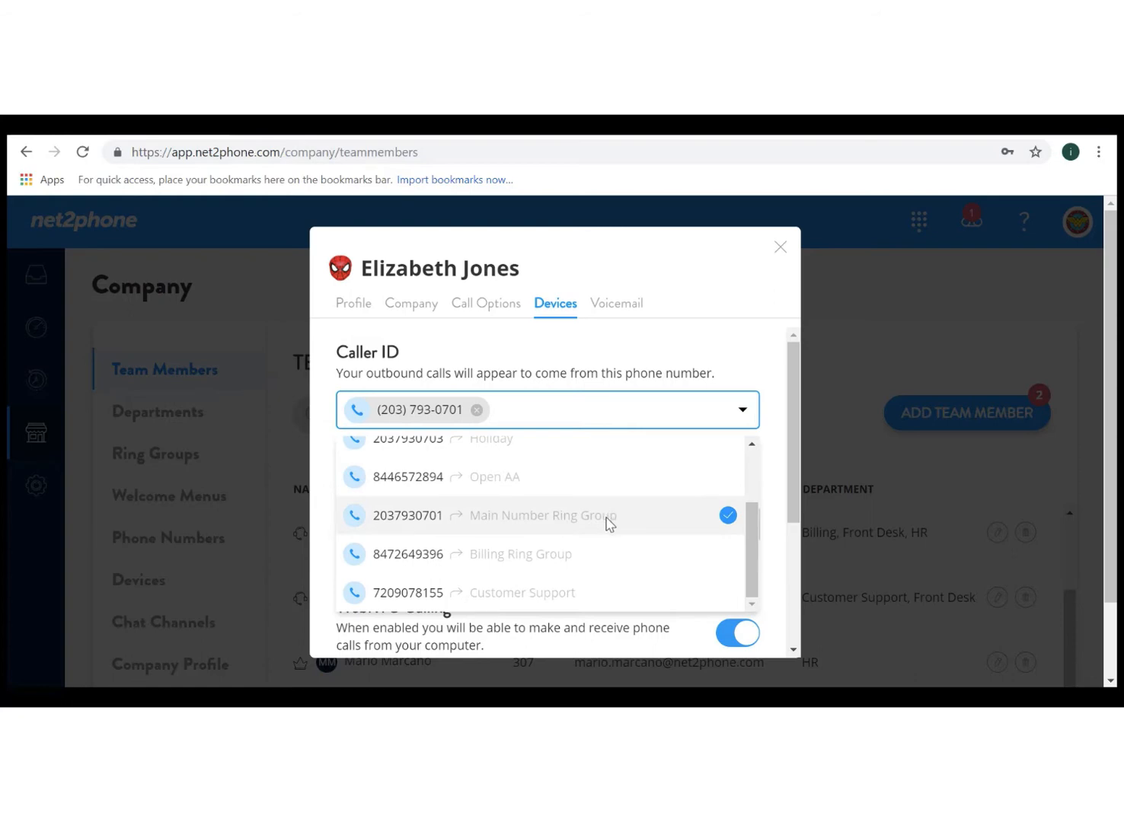
click(545, 514)
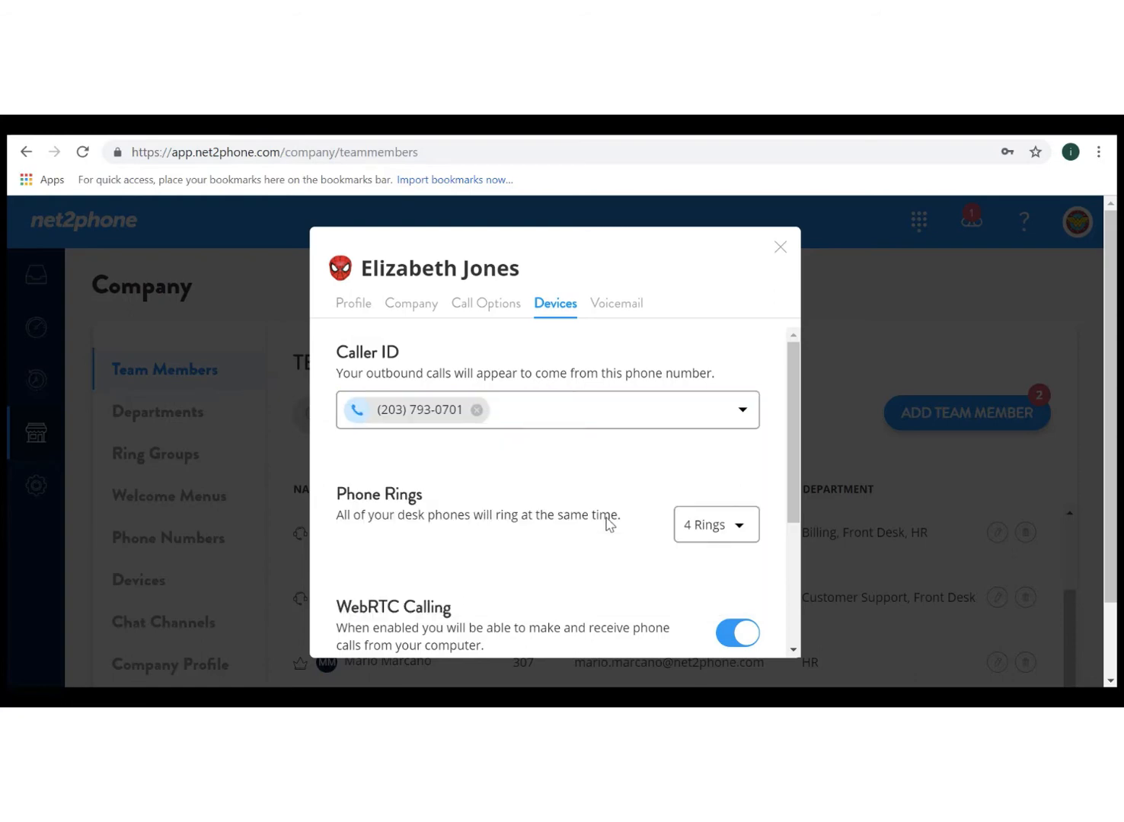
mouse_move(558, 586)
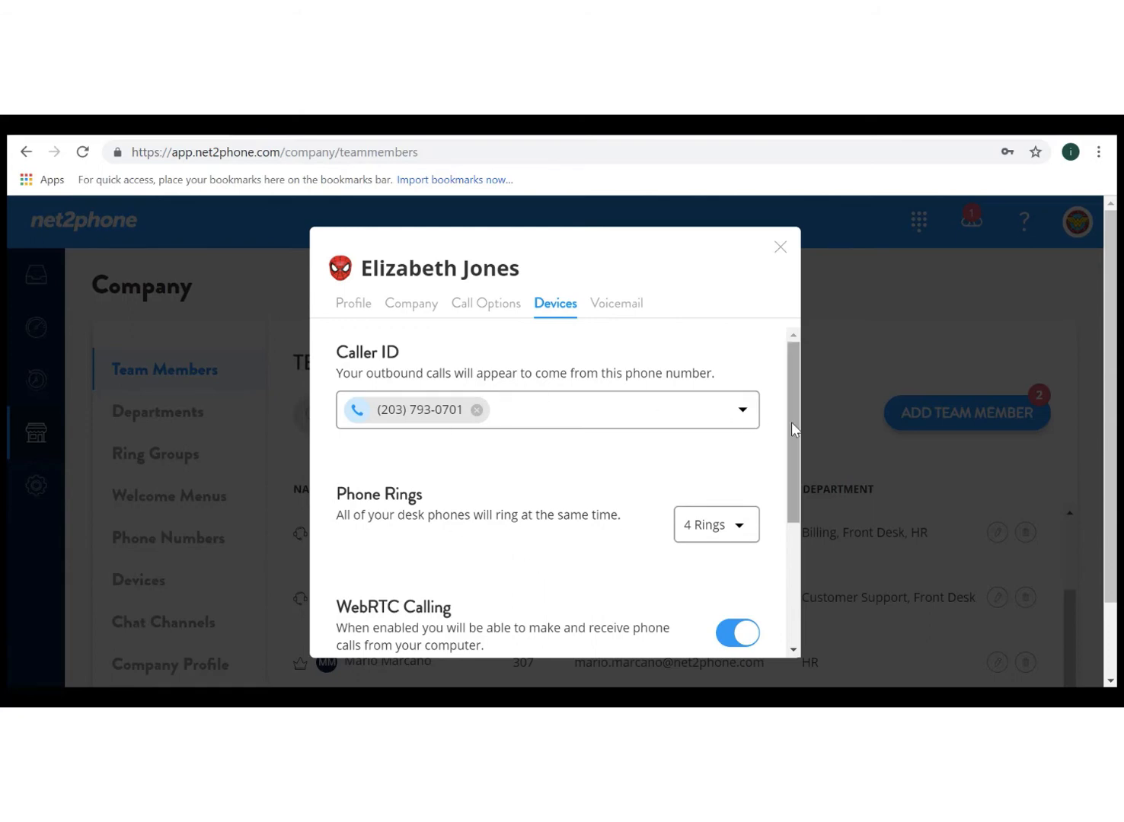
scroll(down, 3)
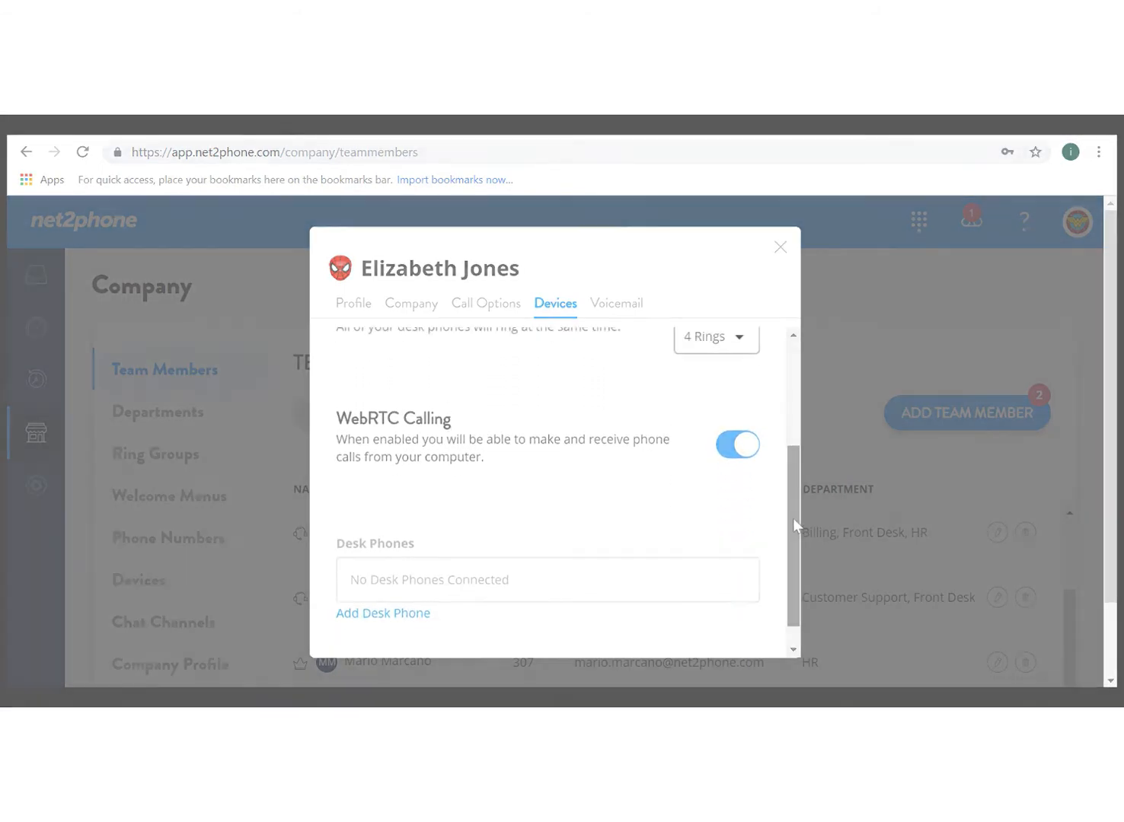